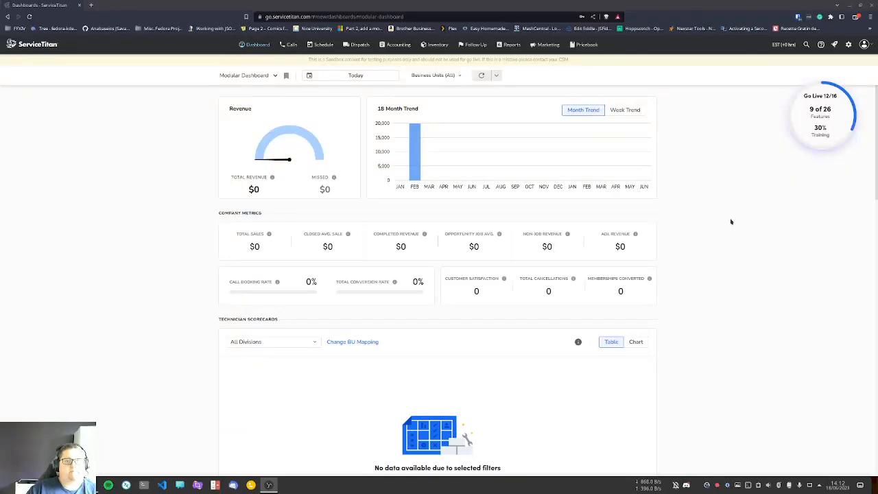
mouse_move(683, 159)
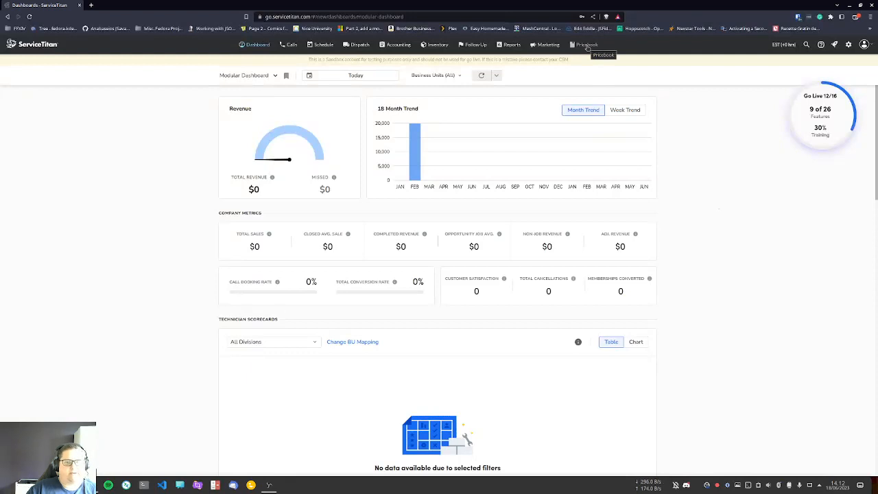
Step: Open the Pricebook from the top navigation
click(583, 45)
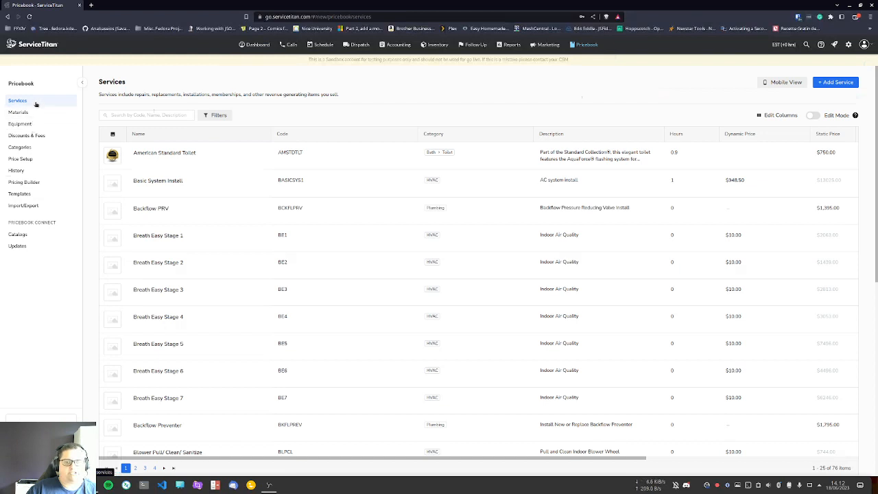
mouse_move(19, 112)
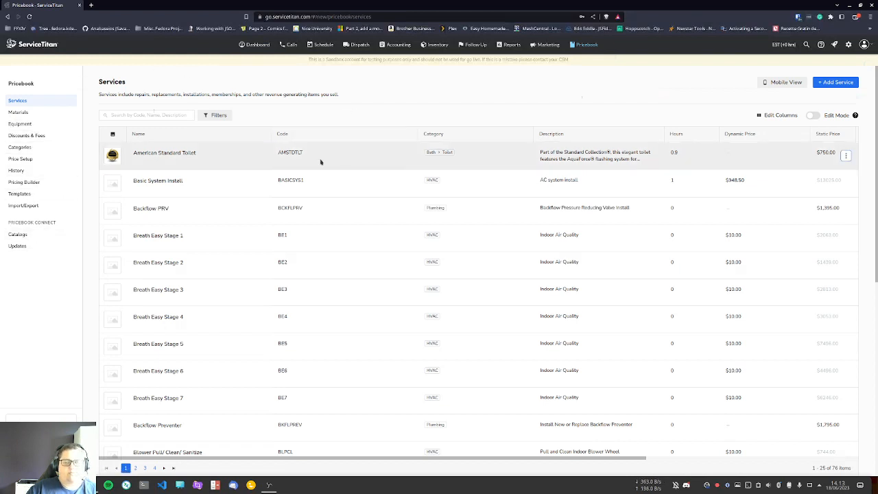
mouse_move(229, 145)
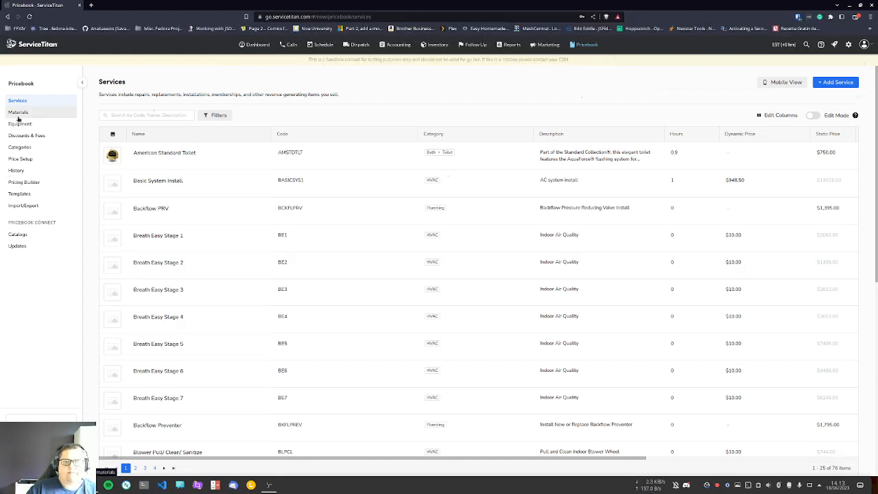
mouse_move(22, 118)
text(BE)
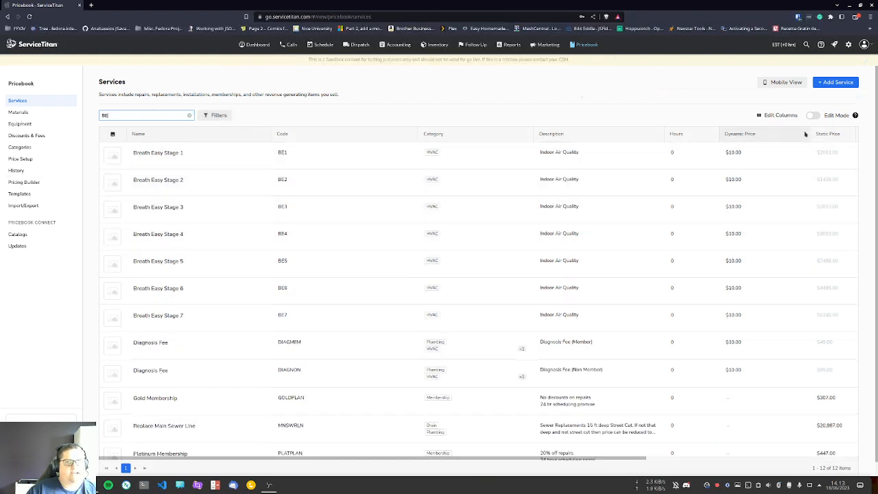
Step: Prefix the seven Breath Easy Stage service codes with 'Fake-' (Fake-BE1 to Fake-BE7)
click(818, 115)
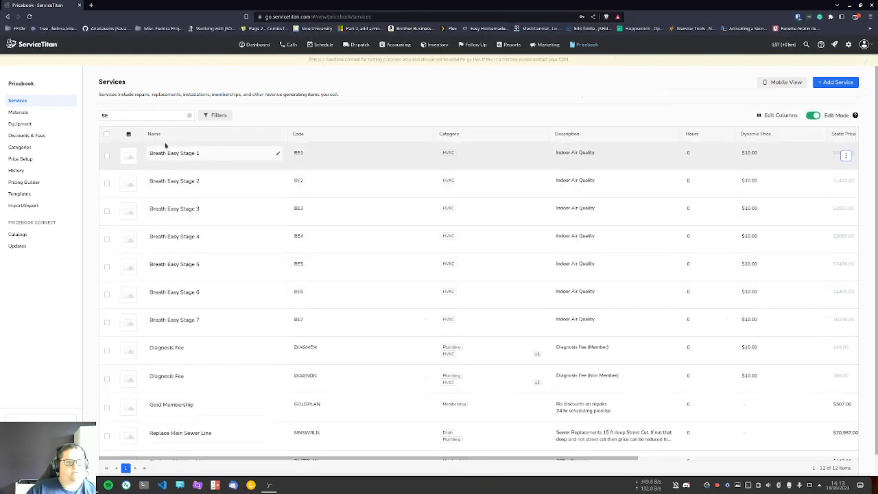
click(107, 155)
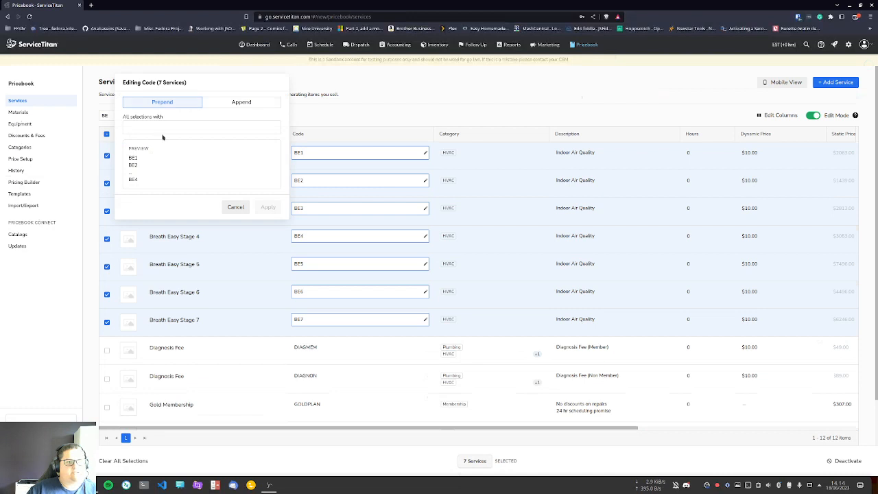
click(202, 127)
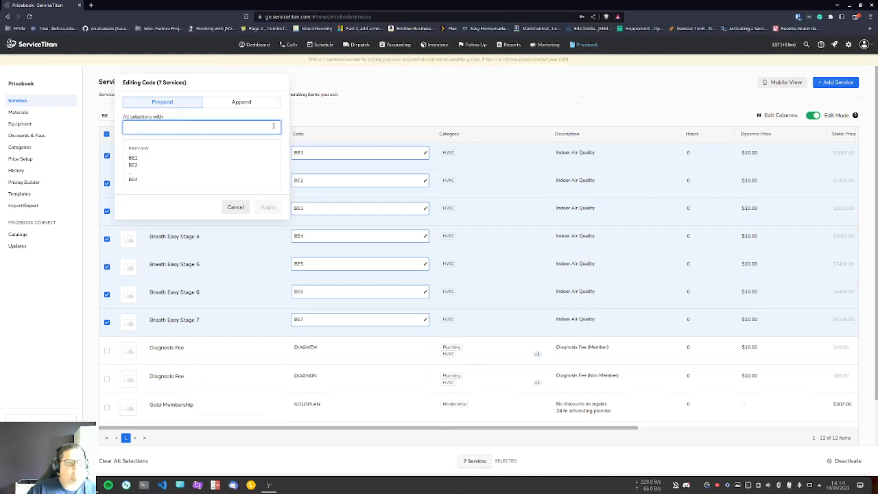
text(Fake-)
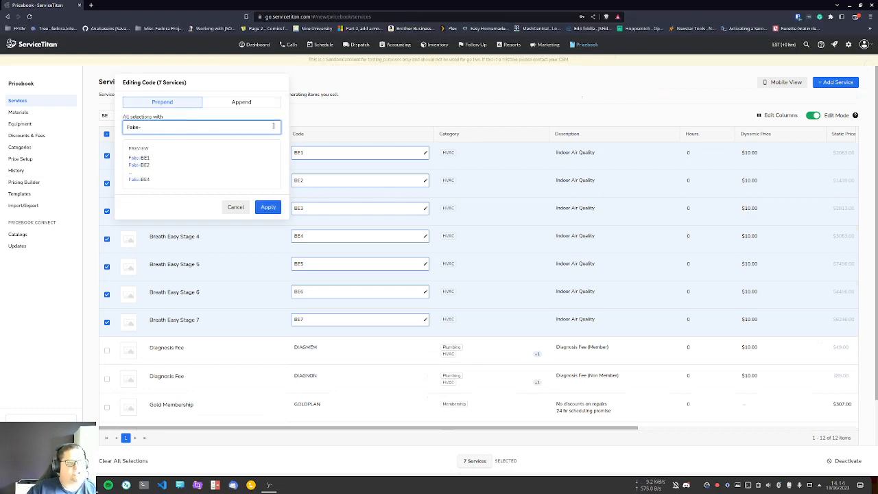
click(267, 206)
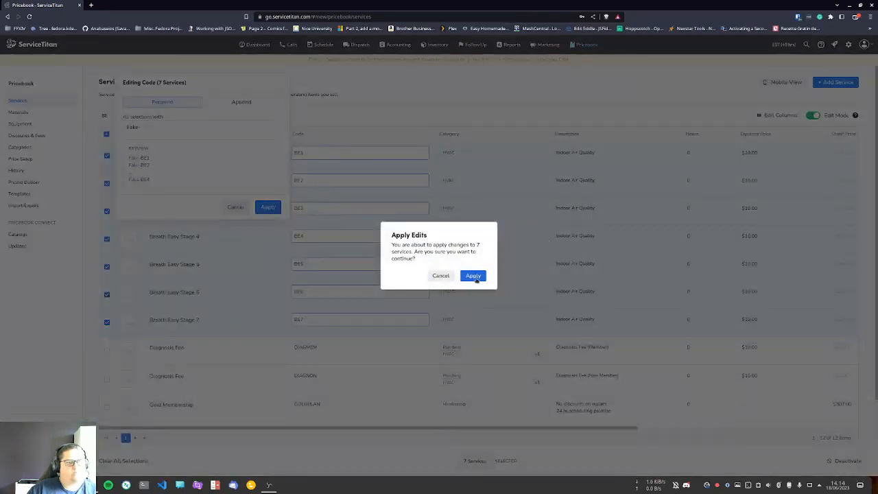
click(472, 275)
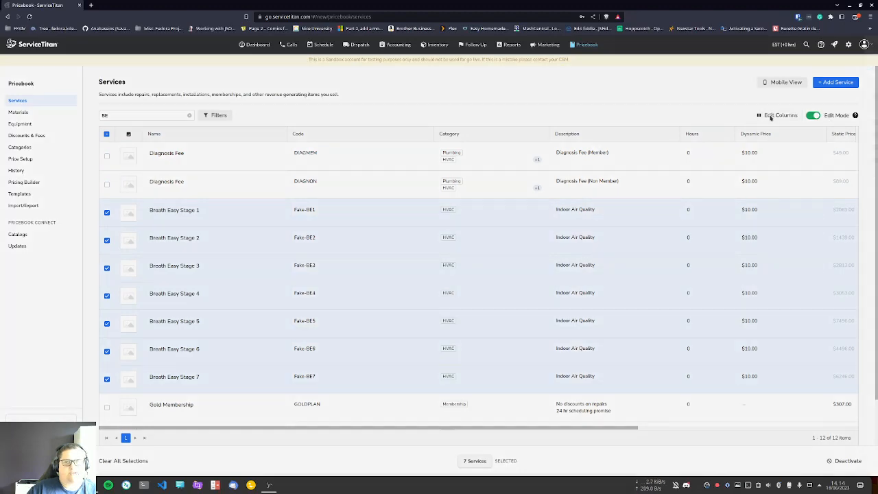
click(766, 115)
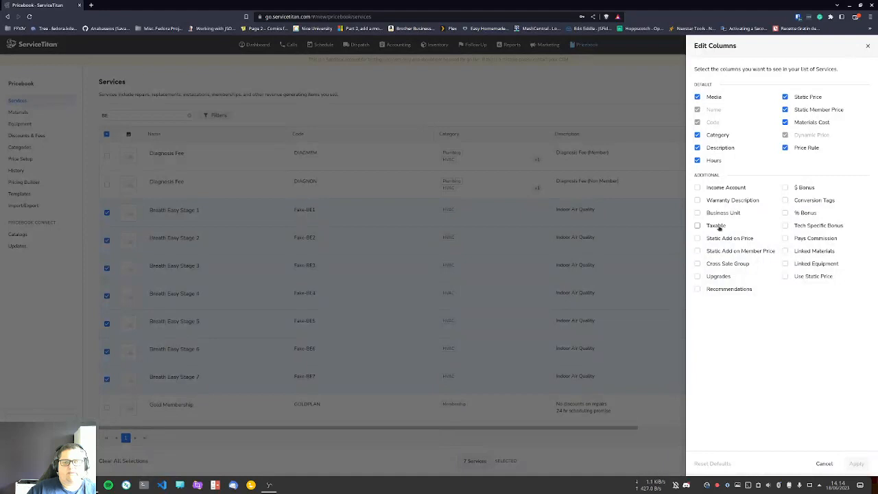
mouse_move(727, 221)
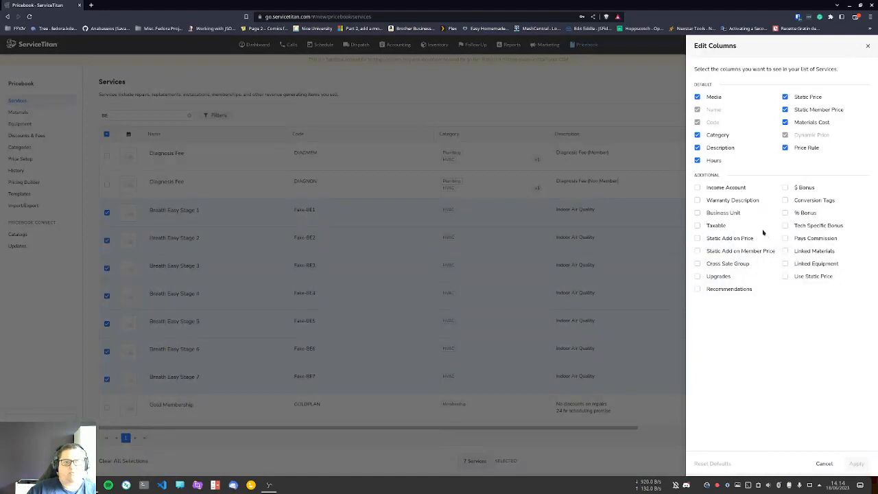
mouse_move(747, 238)
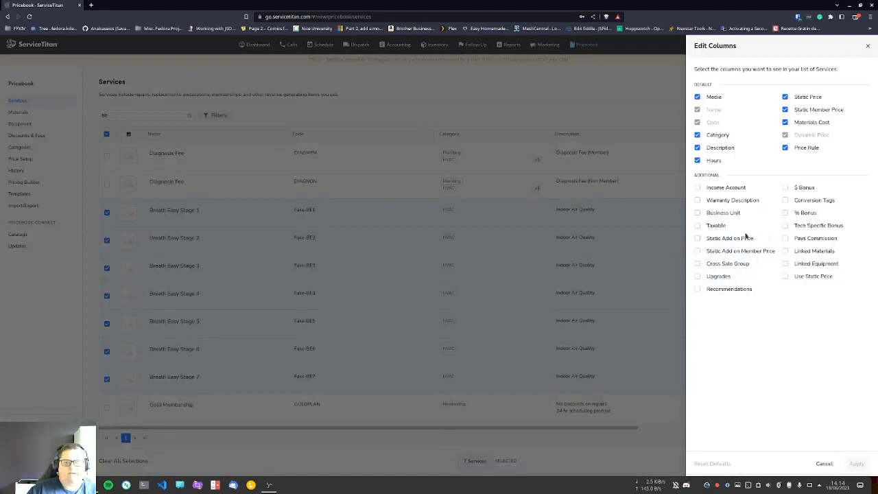
mouse_move(745, 214)
text(diagnost)
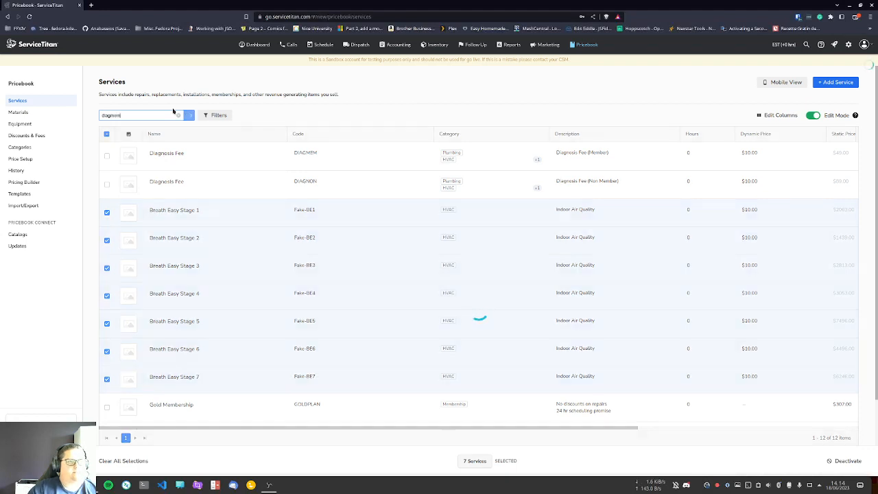
Step: Switch to the Pricebook Equipment page
click(189, 114)
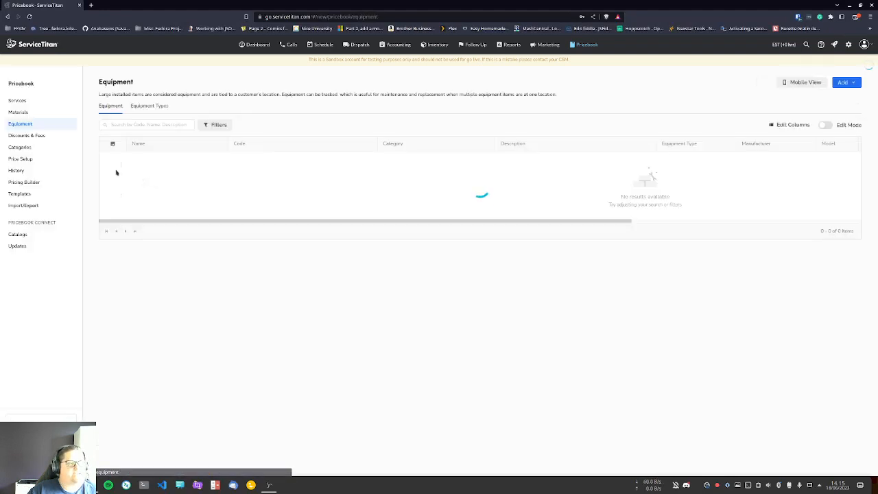
Step: Browse pricebook categories, estimate templates and materials, then open the provider Catalogs
click(19, 147)
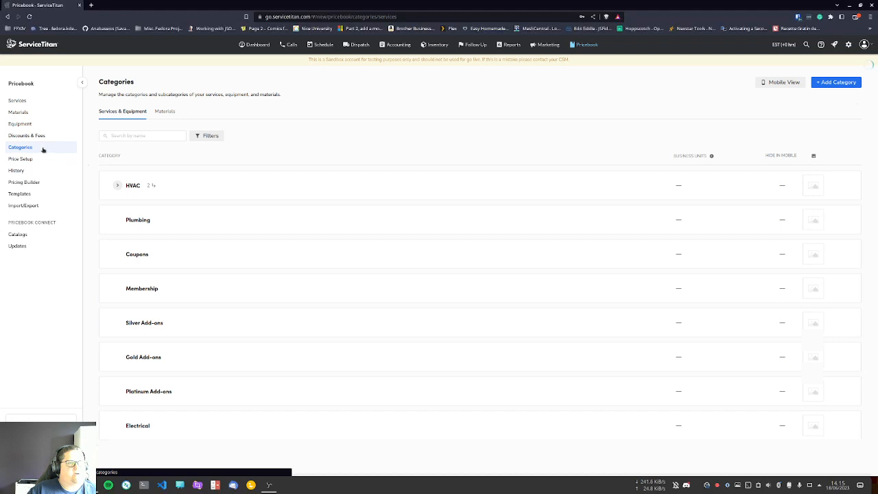
mouse_move(43, 149)
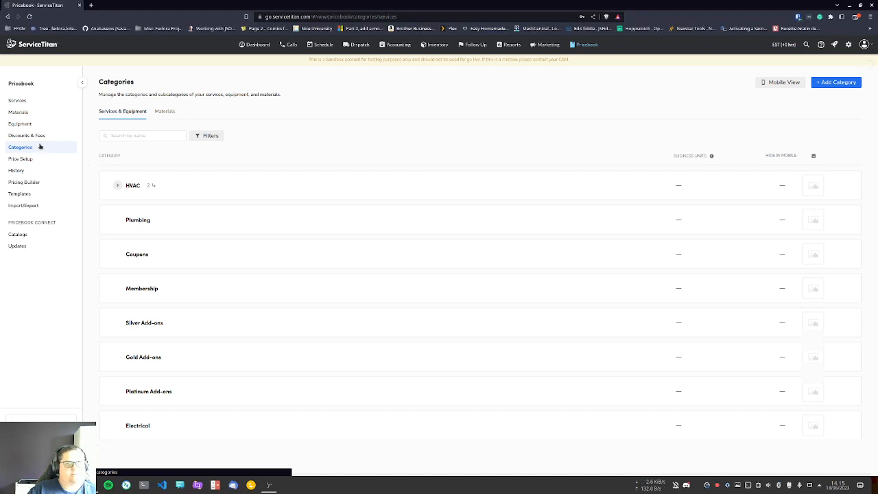
mouse_move(38, 182)
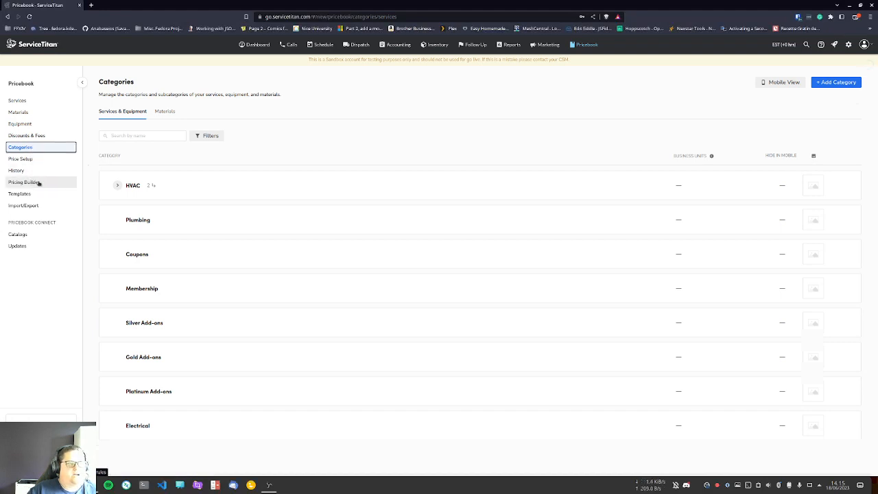
mouse_move(20, 194)
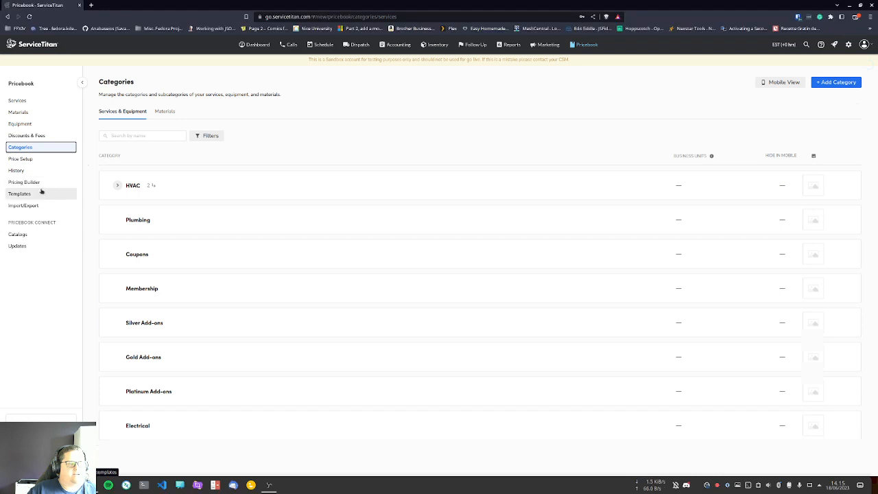
click(19, 194)
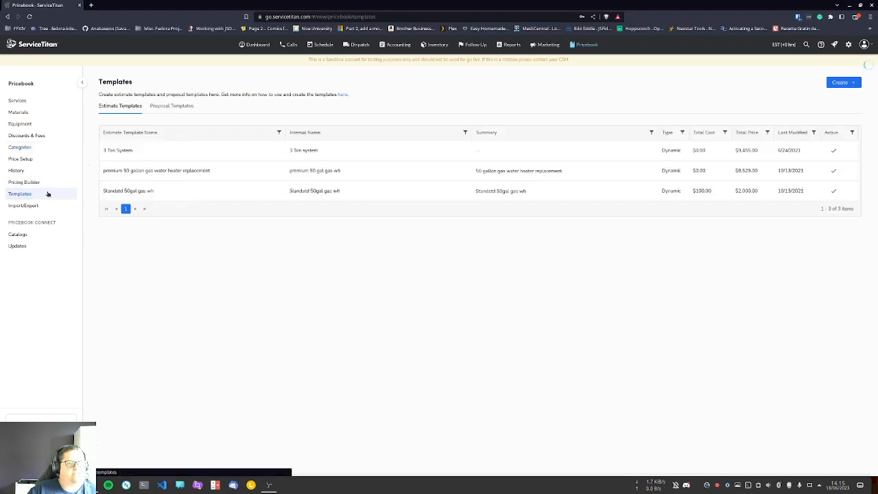
mouse_move(20, 112)
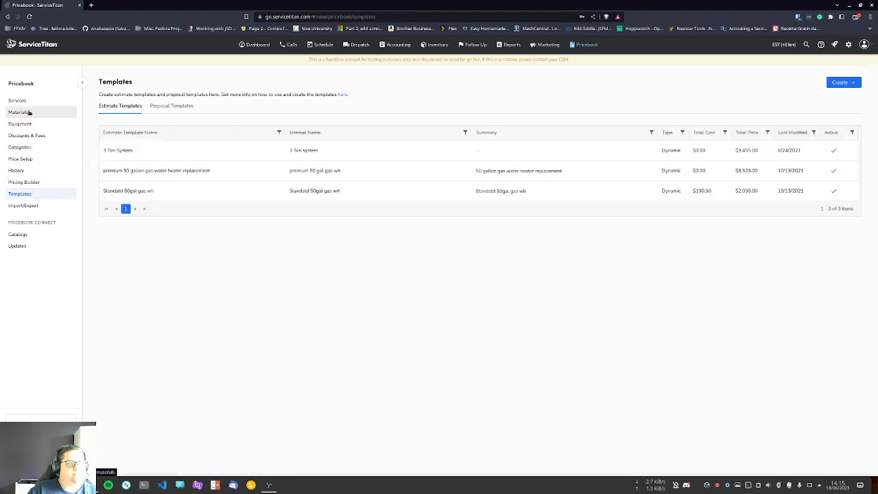
click(19, 113)
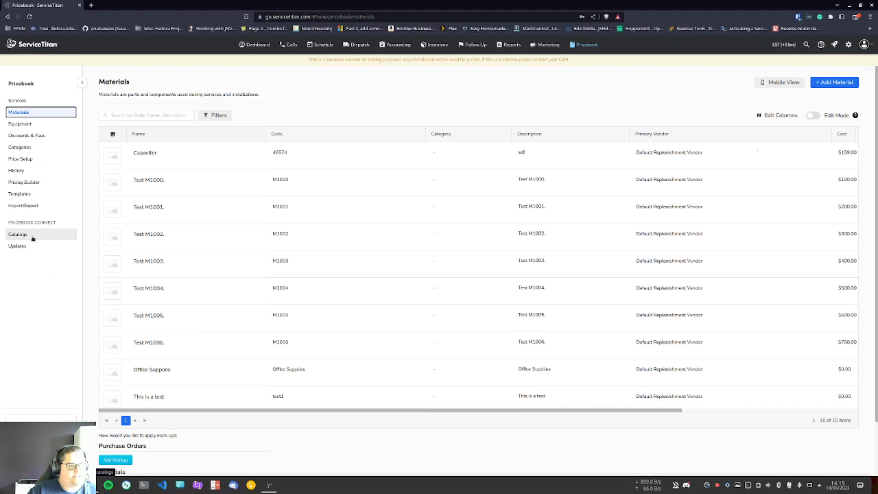
click(18, 234)
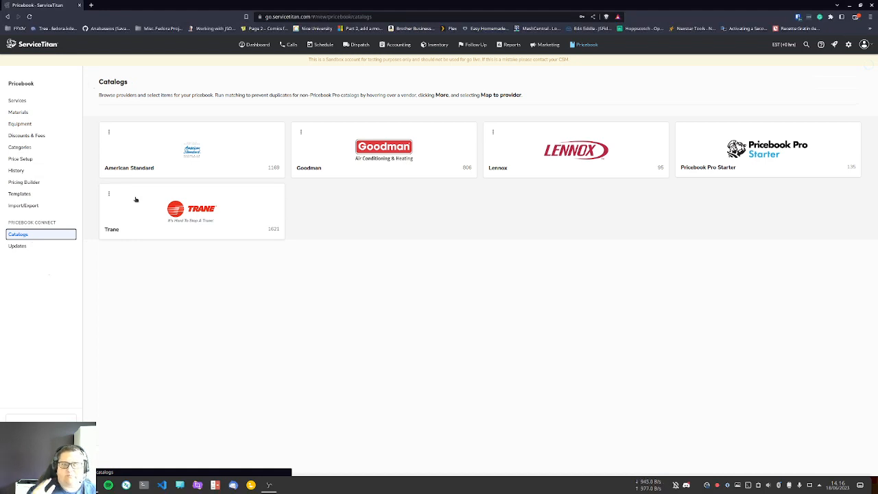
Step: Select one Goodman RXNG_AXVJU mini-split heat pump, then open the Lennox catalog
click(383, 150)
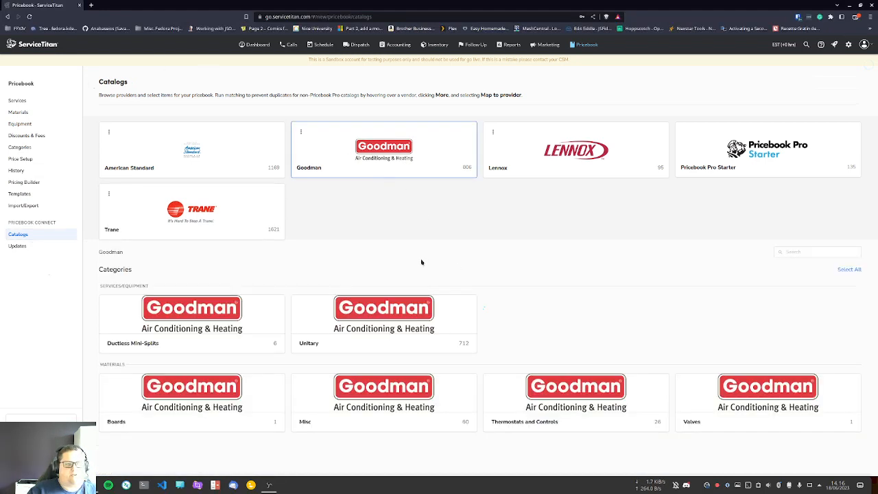
click(575, 399)
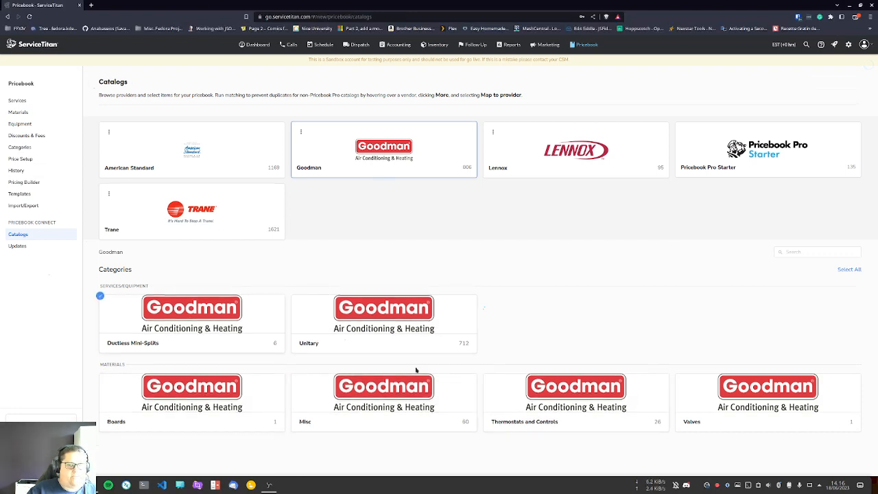
mouse_move(192, 324)
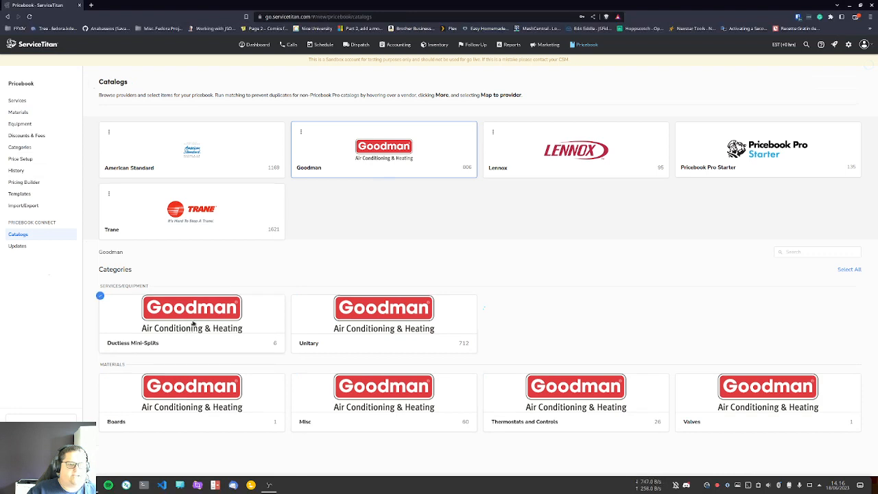
click(192, 315)
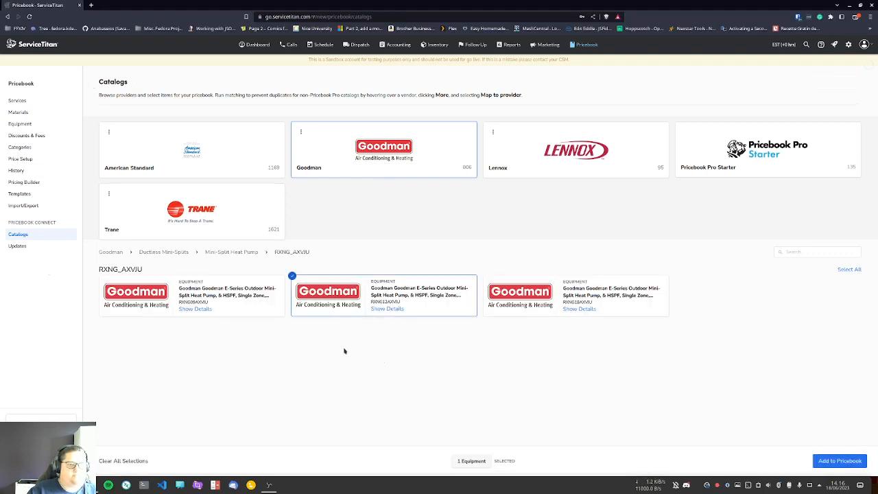
click(387, 308)
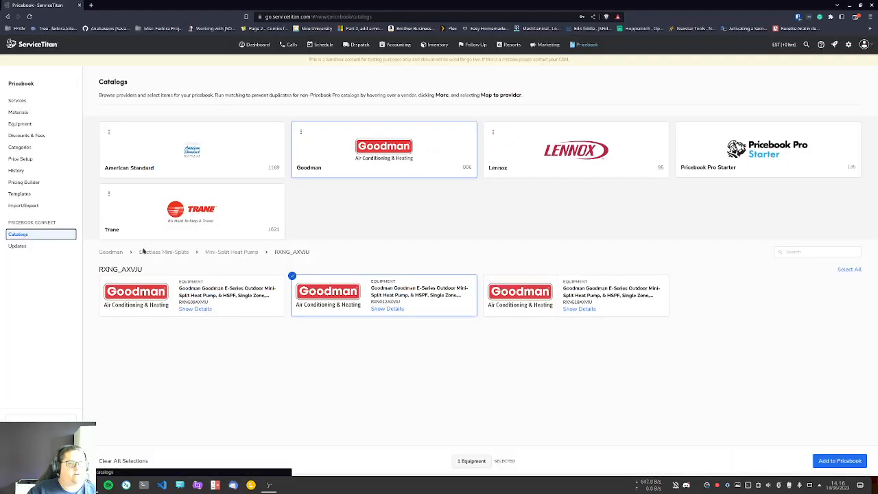
click(574, 149)
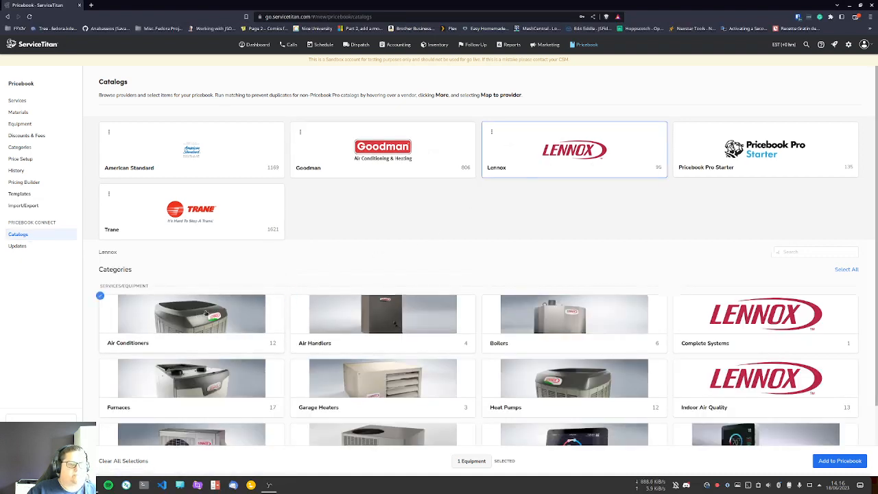
Step: Open Lennox's Air Conditioners category with its twelve models
click(191, 313)
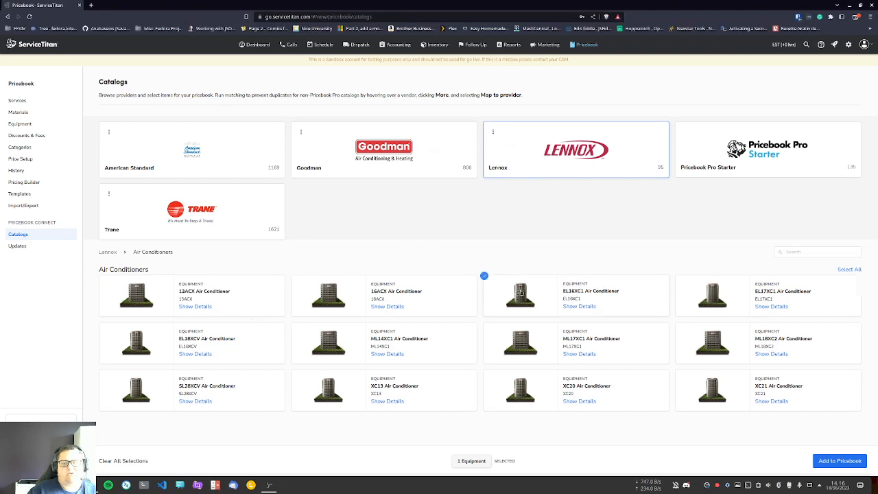
mouse_move(530, 294)
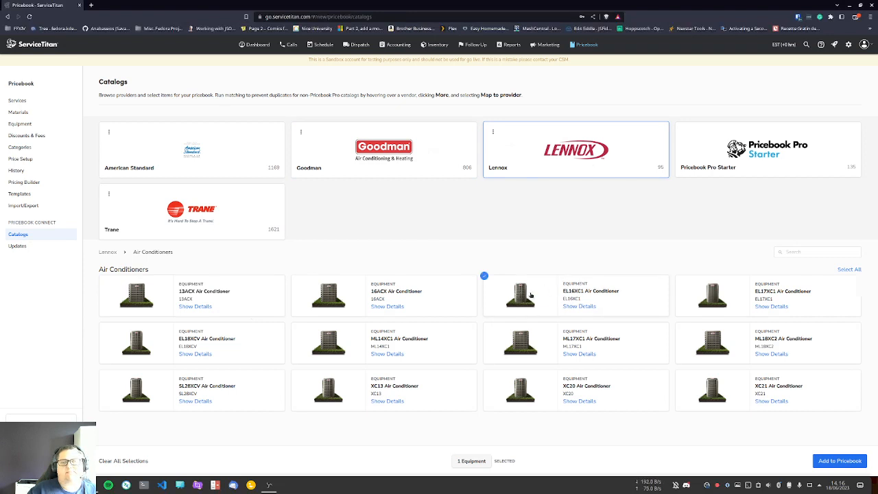
mouse_move(486, 303)
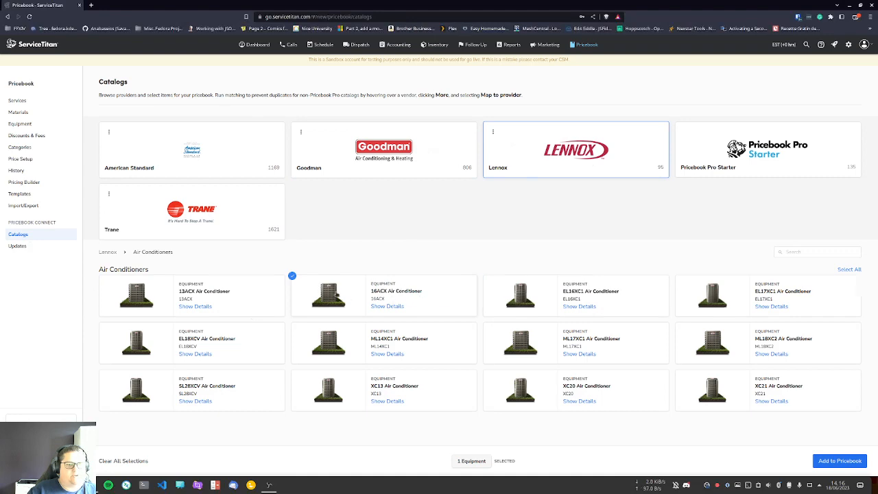
Step: Select the Lennox 16ACX Air Conditioner and check its empty Upgrades and Assets tabs
click(387, 306)
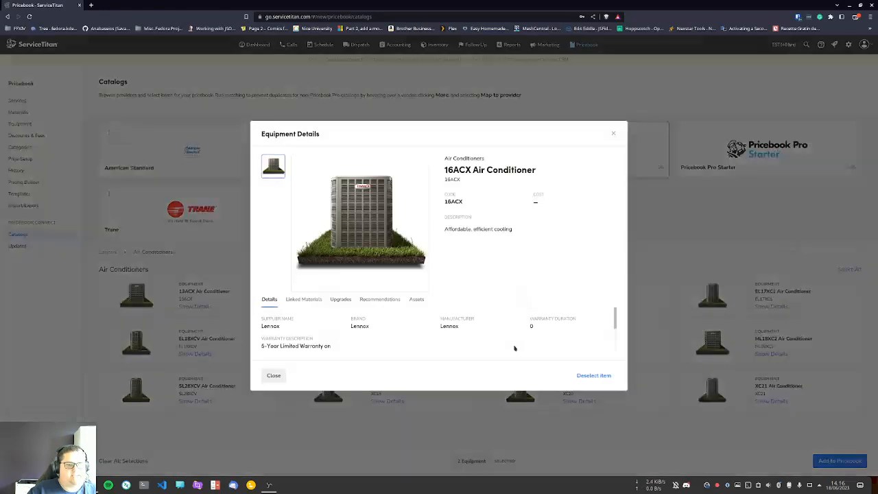
mouse_move(463, 205)
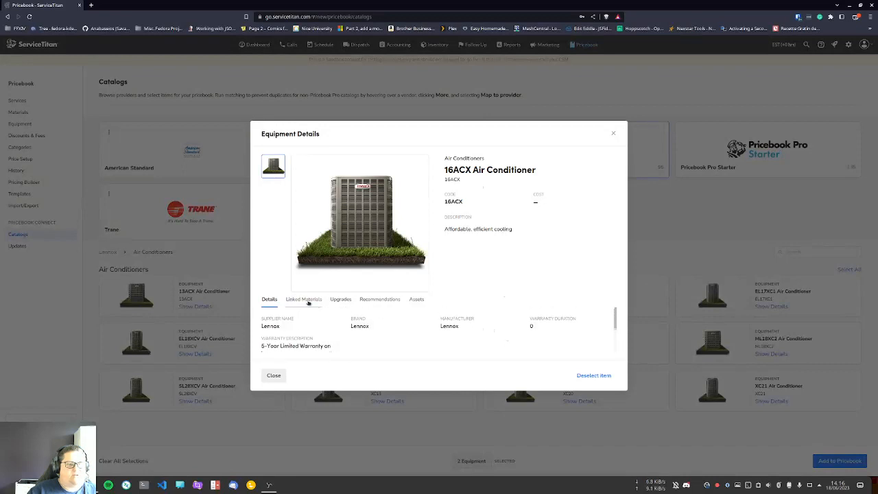
mouse_move(360, 306)
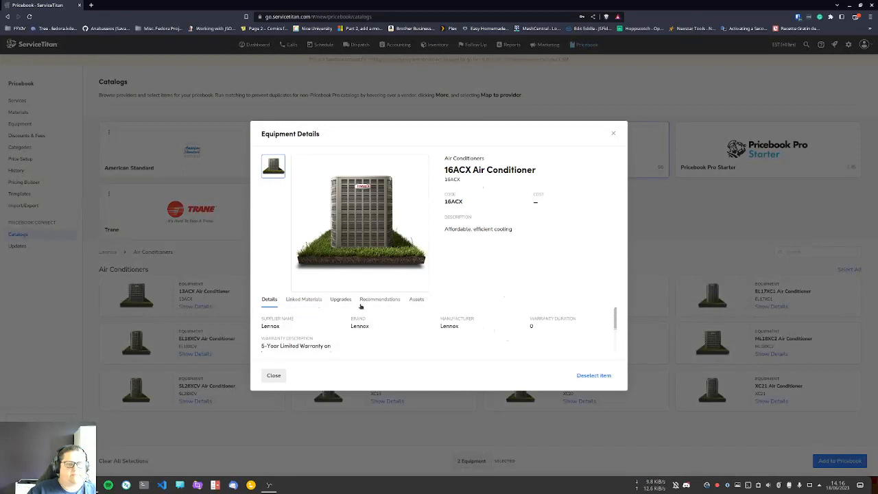
click(340, 299)
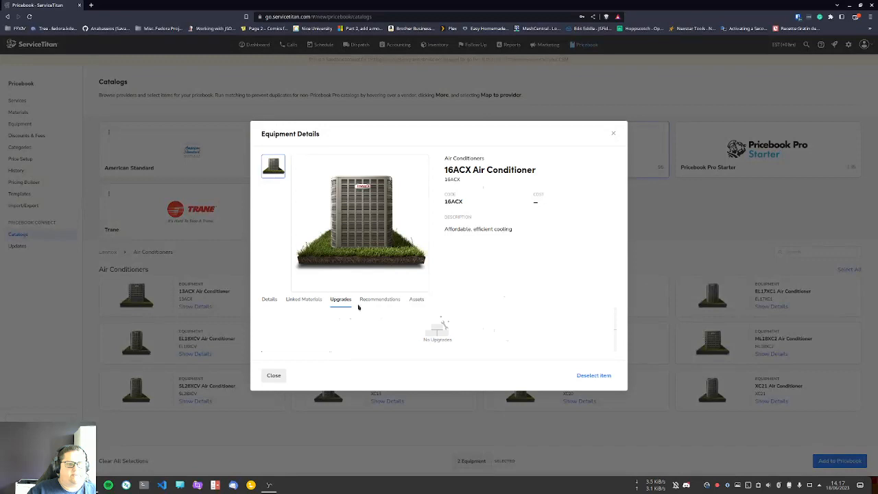
click(417, 299)
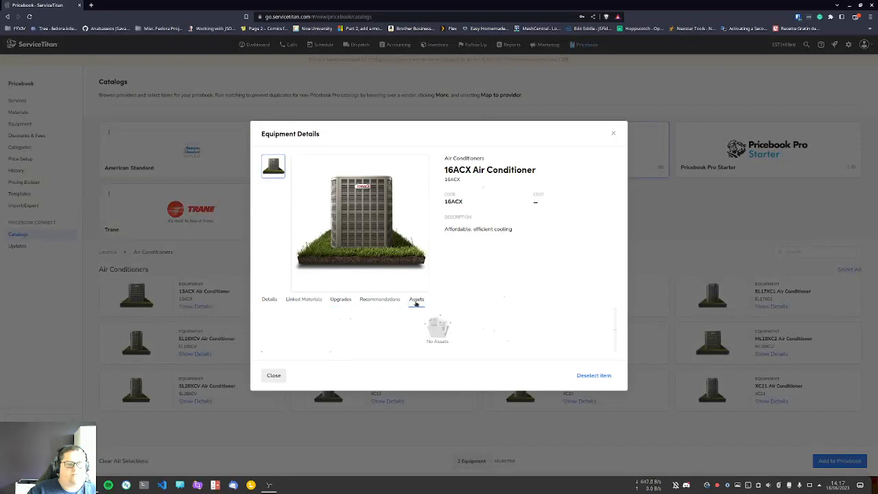
mouse_move(483, 212)
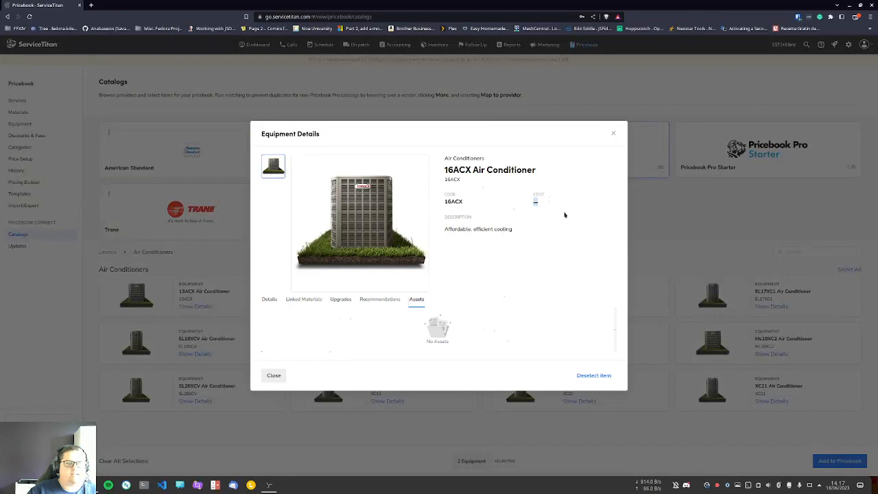
mouse_move(559, 214)
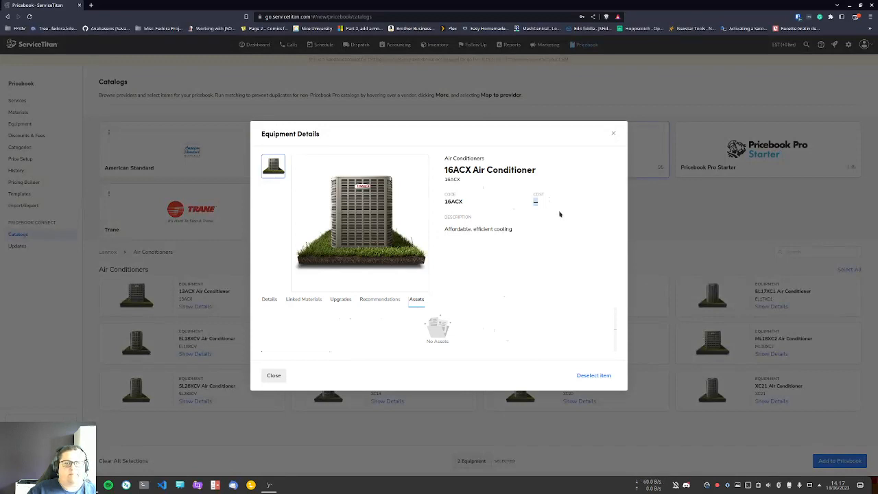
mouse_move(554, 211)
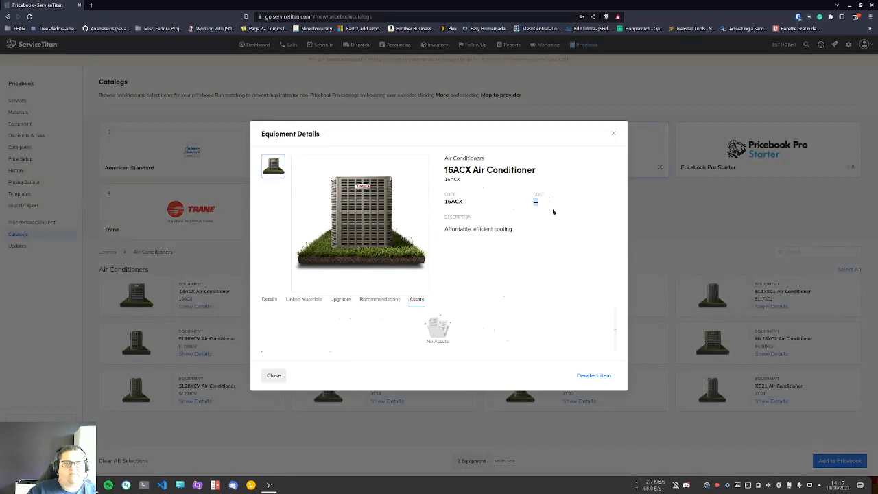
mouse_move(374, 210)
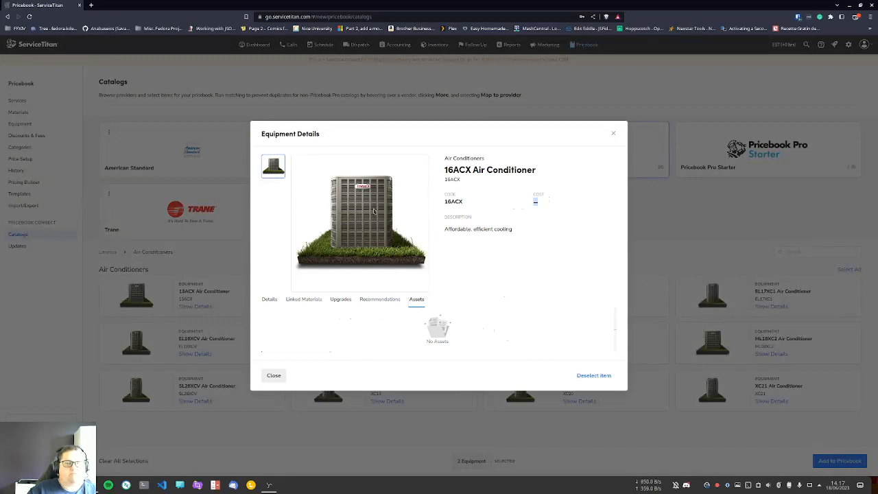
mouse_move(613, 136)
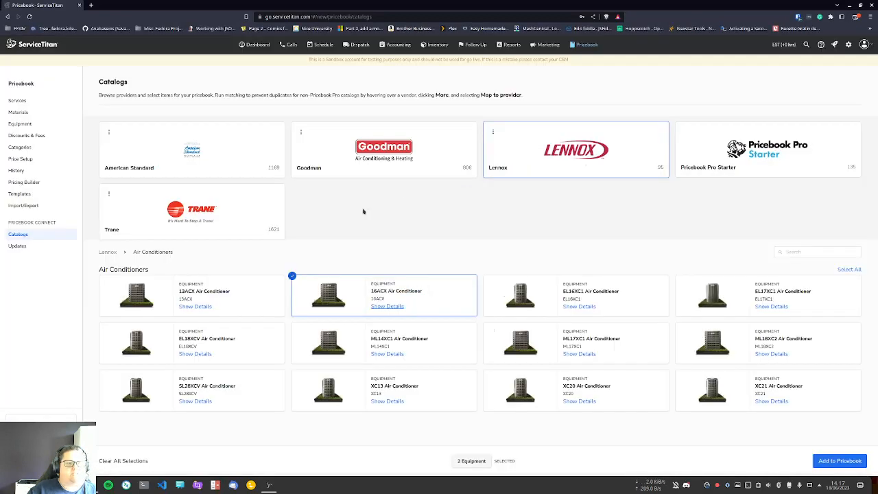
mouse_move(361, 206)
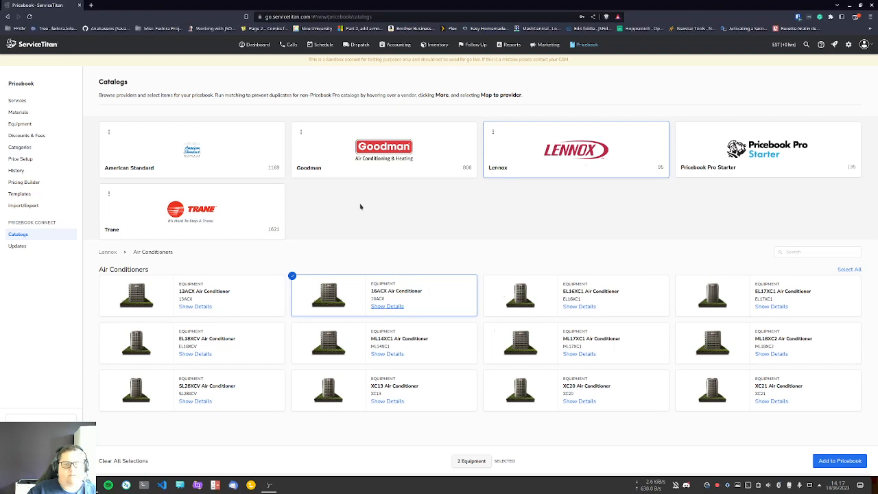
mouse_move(347, 212)
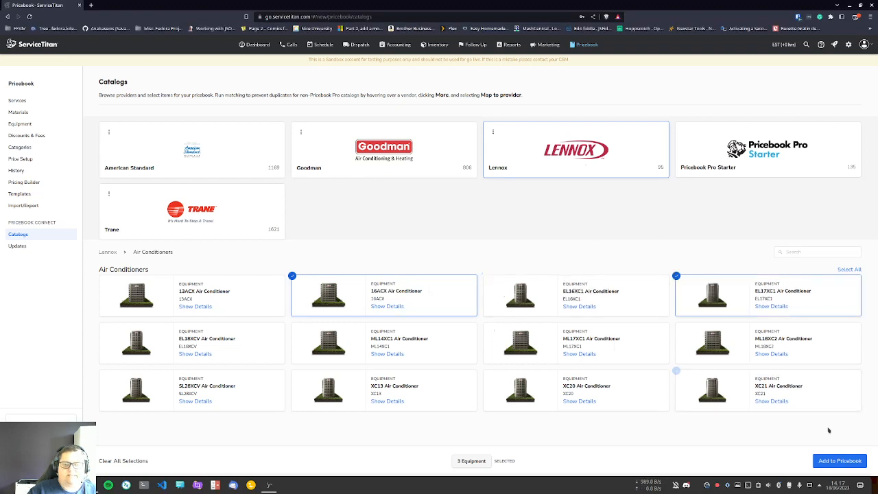
Step: Add the three picked items, including the EL17XC1, to the pricebook
click(836, 461)
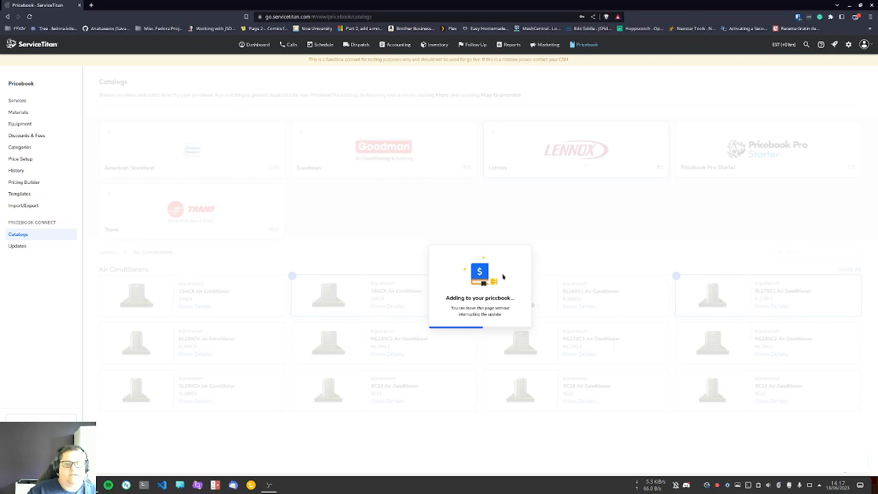
mouse_move(500, 275)
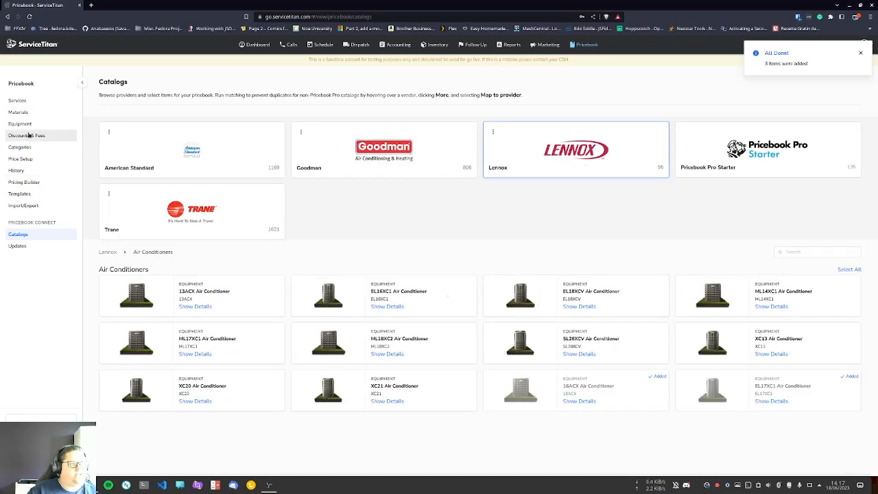
Step: From Pricebook Categories, open Mobile View on the Lennox category
click(20, 147)
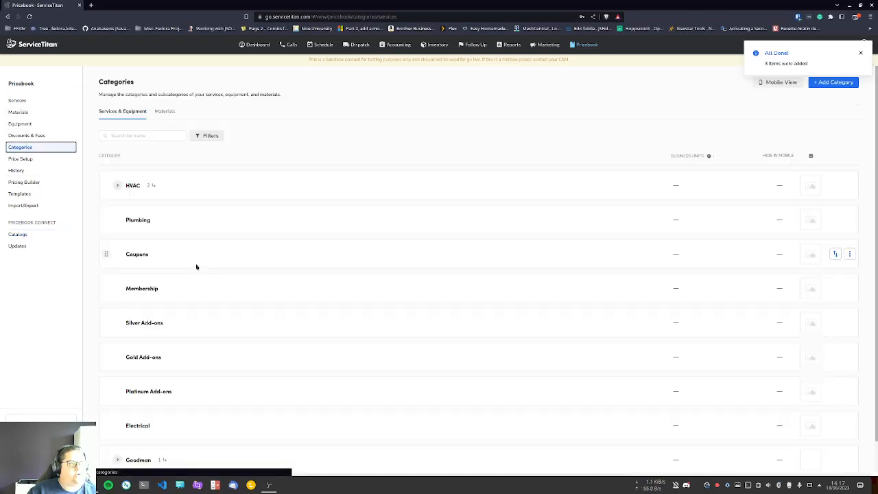
scroll(down, 3)
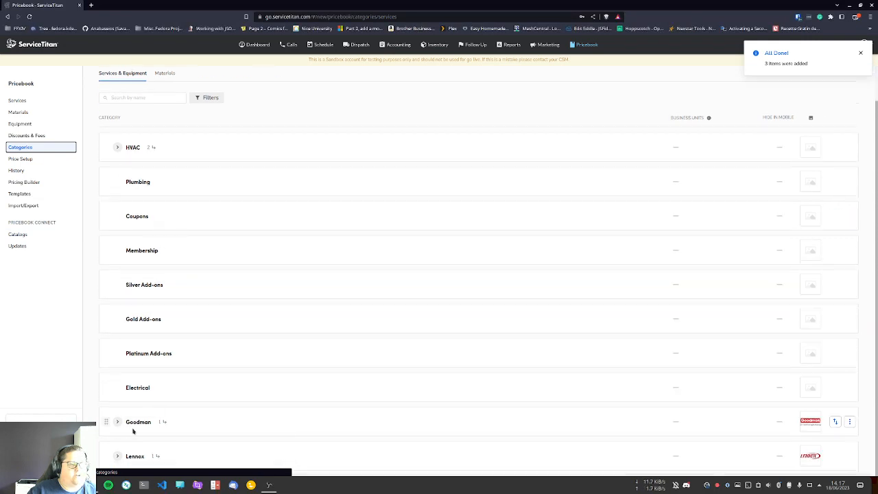
click(118, 426)
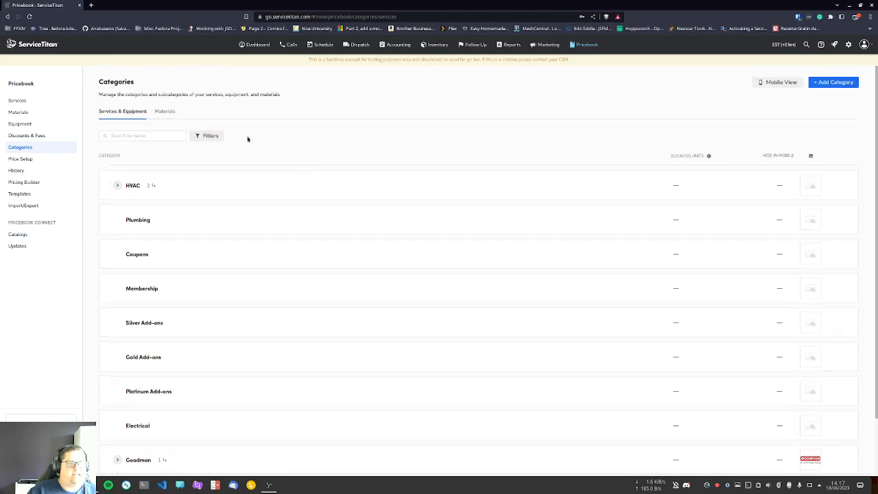
click(778, 81)
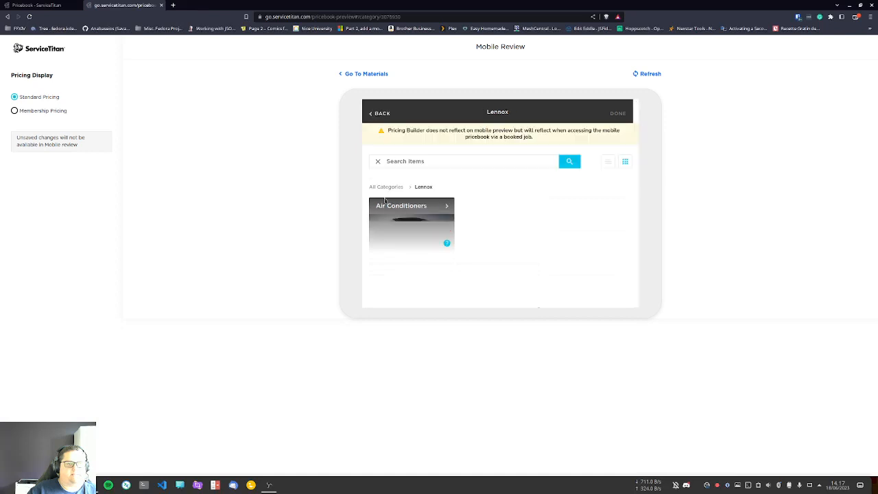
Step: Preview the Lennox 16ACX air conditioner in Mobile Review, then return to Categories
click(411, 223)
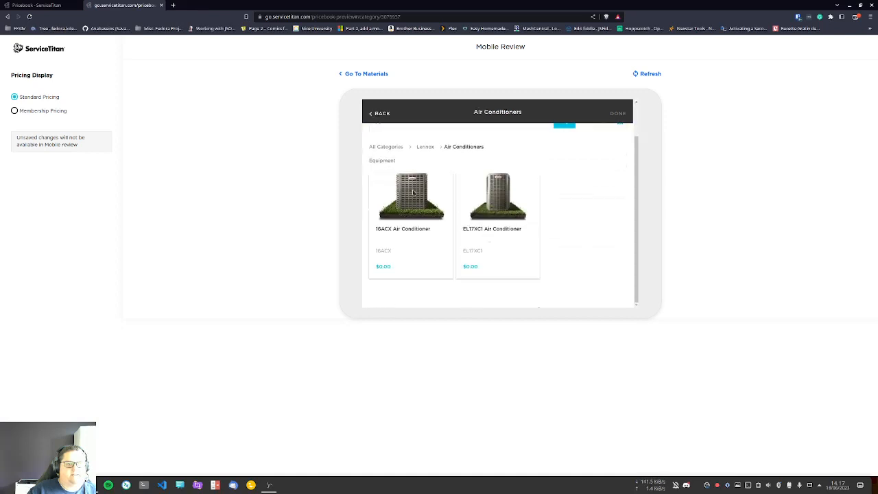
click(410, 197)
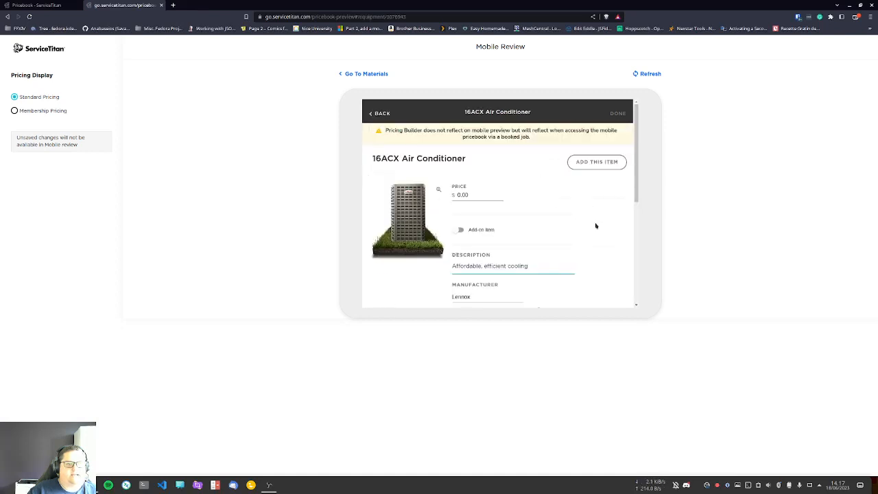
scroll(down, 3)
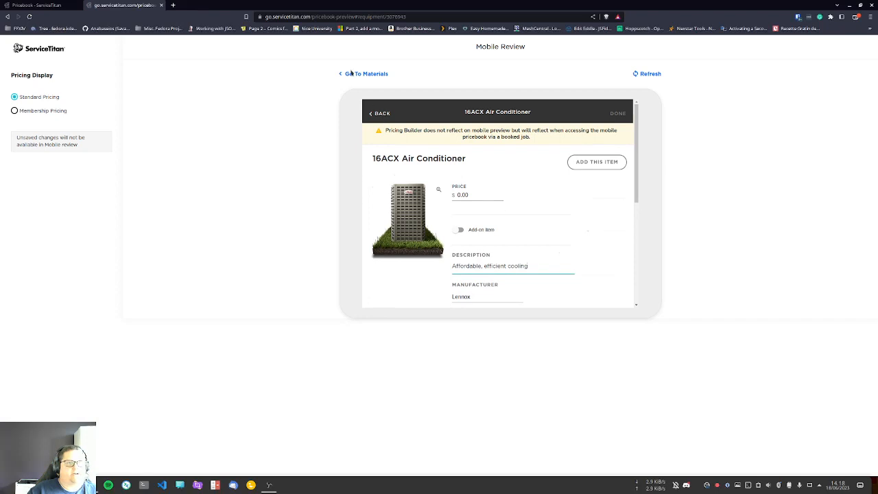
click(380, 113)
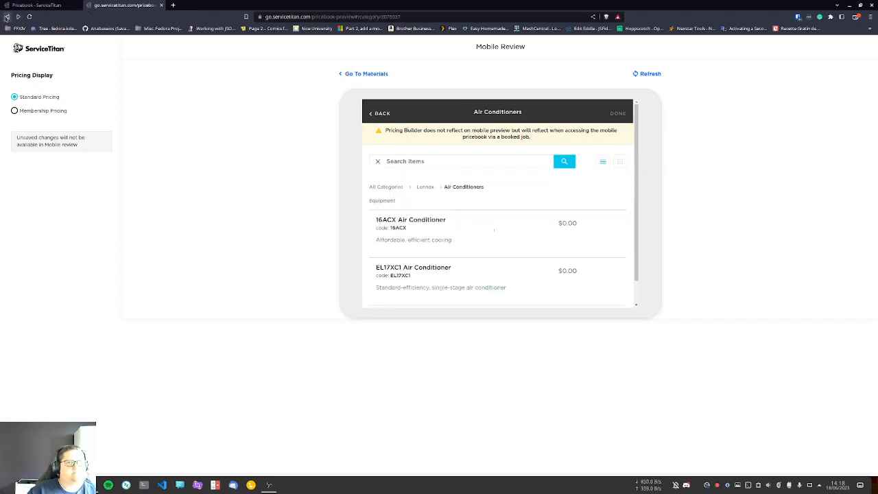
click(379, 113)
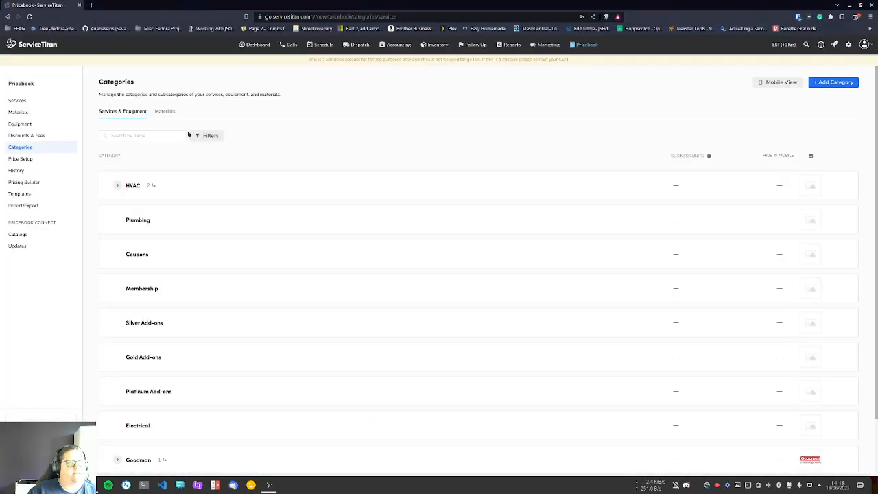
Step: Open the 16ACX Air Conditioner for editing from Equipment and scroll to its Lennox > Air Conditioners category
click(20, 123)
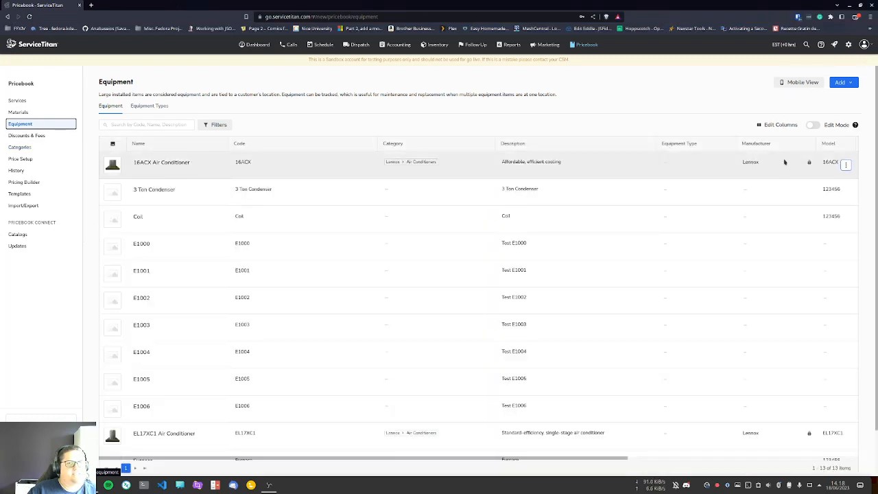
click(856, 164)
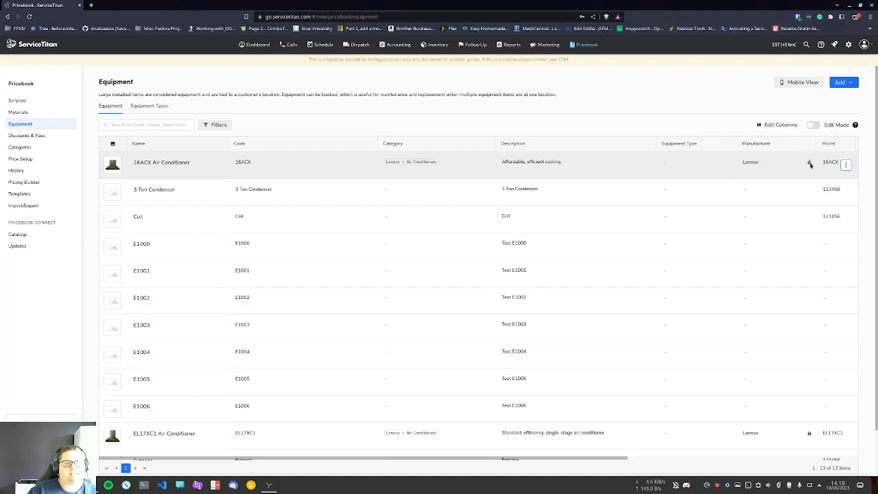
click(855, 165)
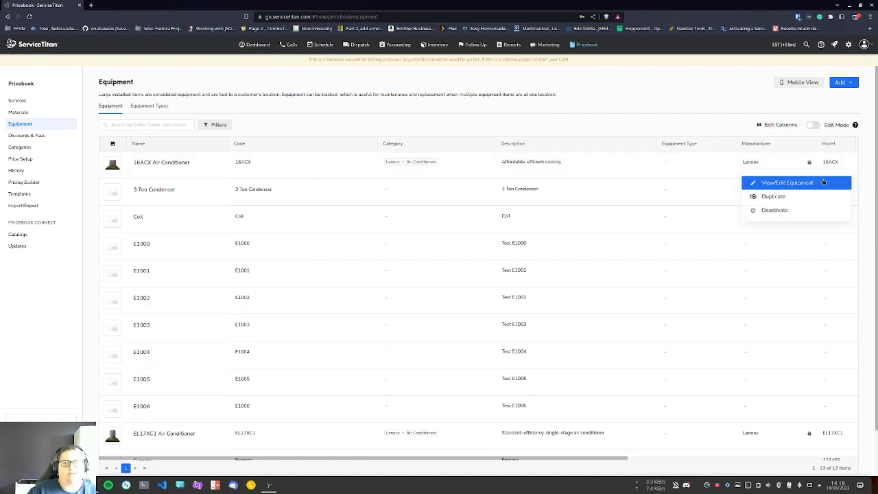
click(787, 183)
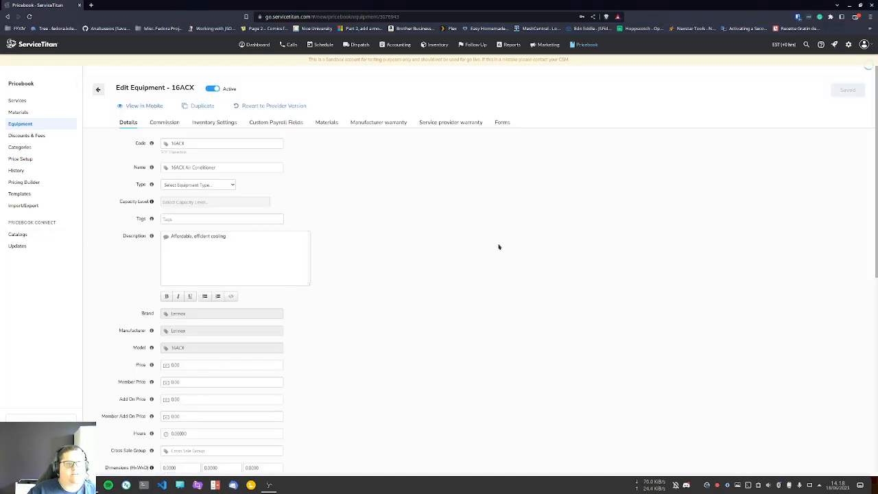
scroll(down, 3)
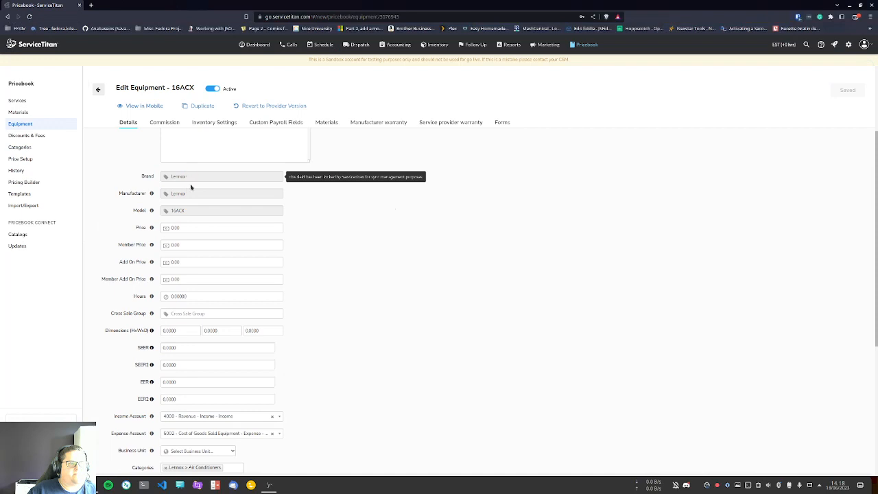
scroll(down, 3)
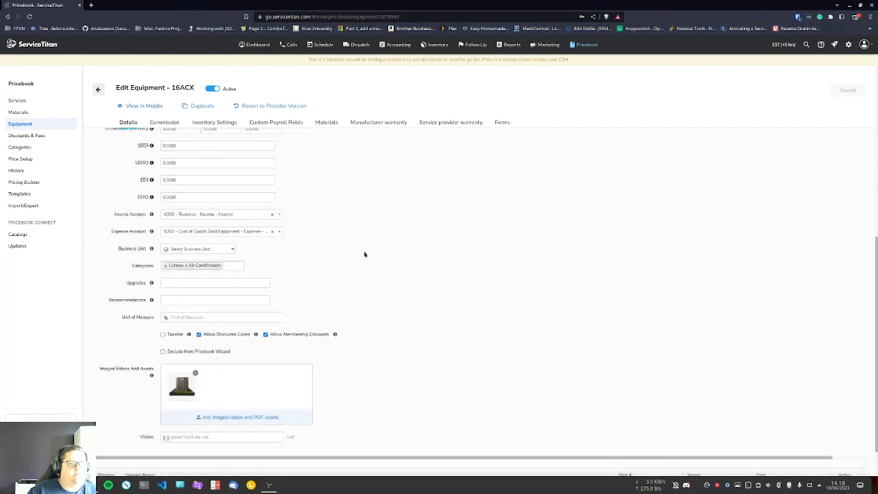
scroll(down, 3)
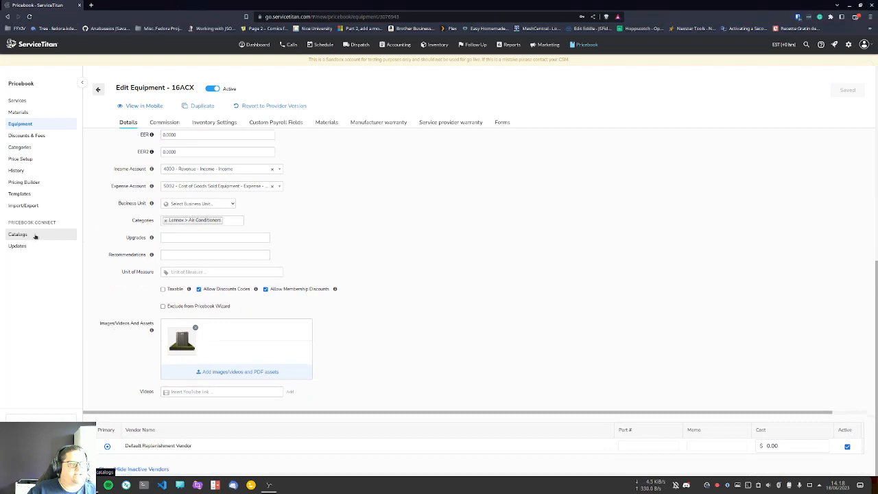
Step: Expand and select the Lennox Air Conditioners description update under the Updates page's Categories tab
click(17, 246)
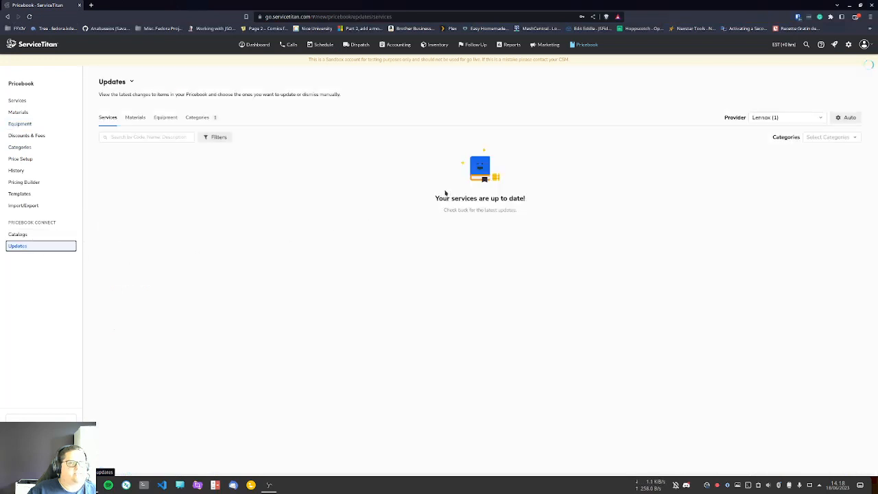
click(196, 117)
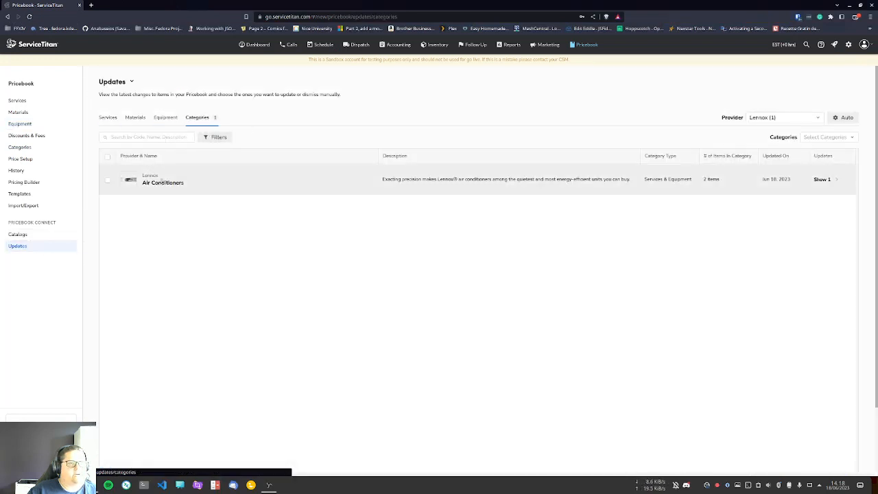
click(823, 179)
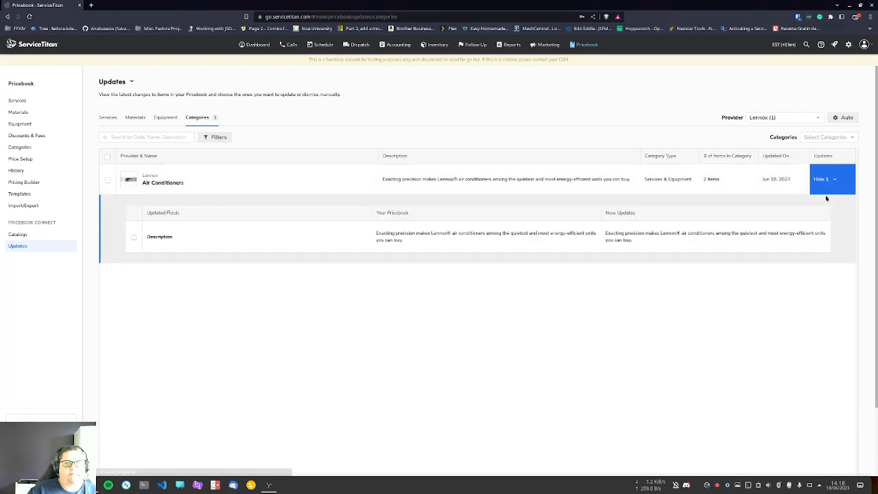
click(134, 236)
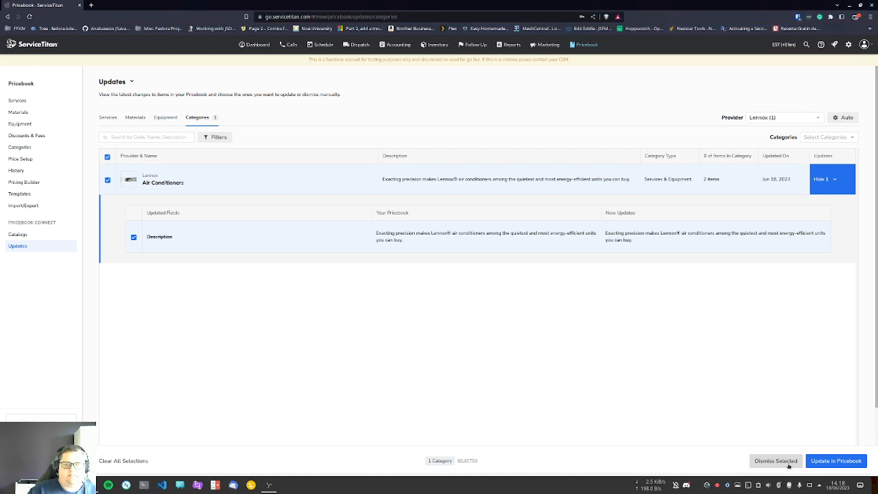
mouse_move(568, 294)
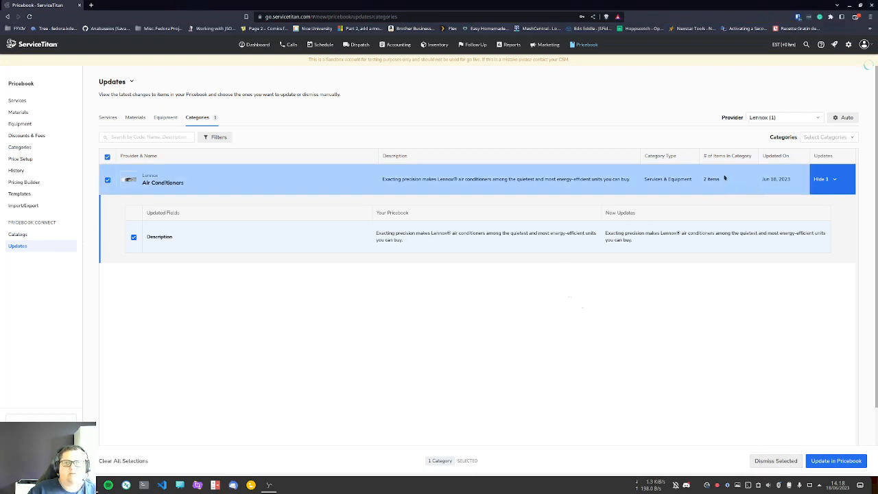
mouse_move(721, 177)
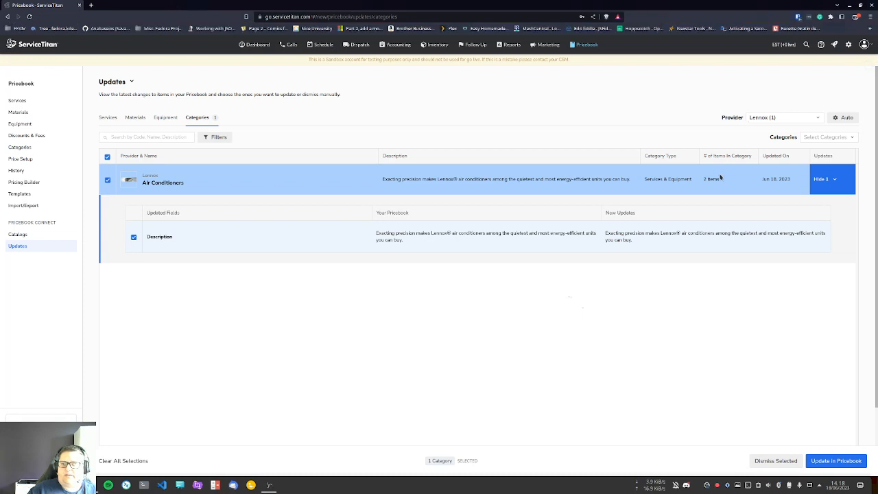
mouse_move(717, 169)
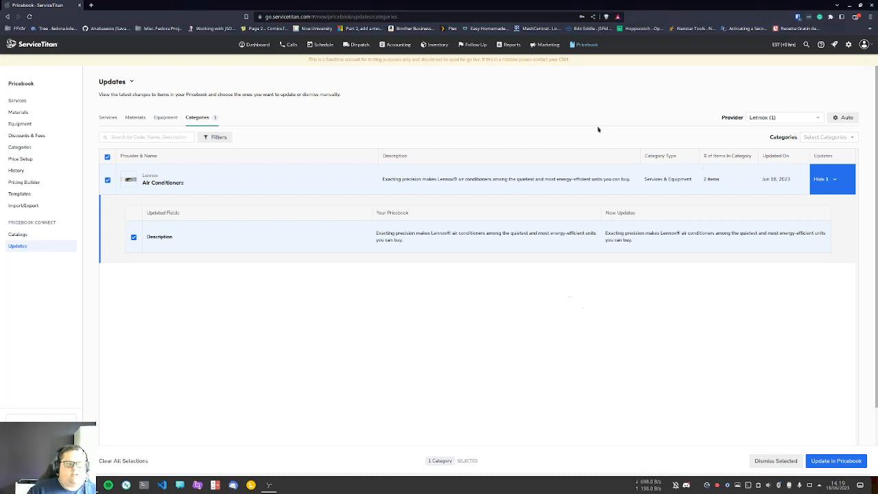
mouse_move(587, 124)
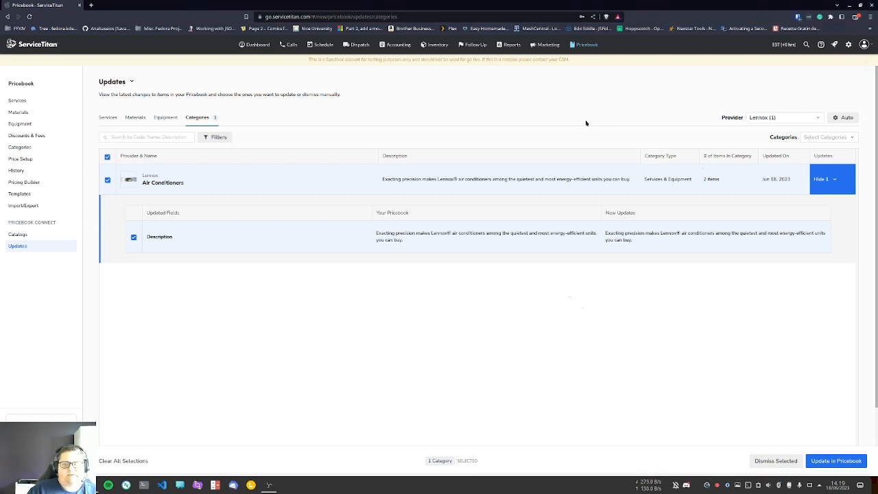
mouse_move(586, 122)
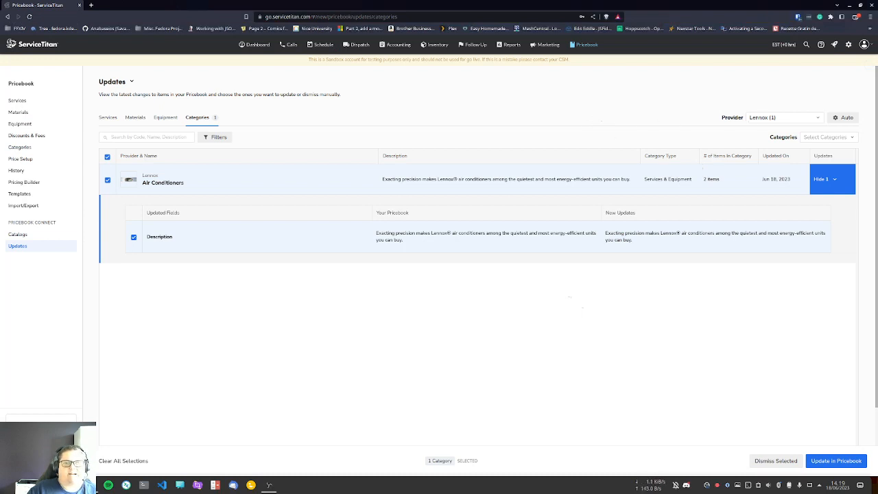